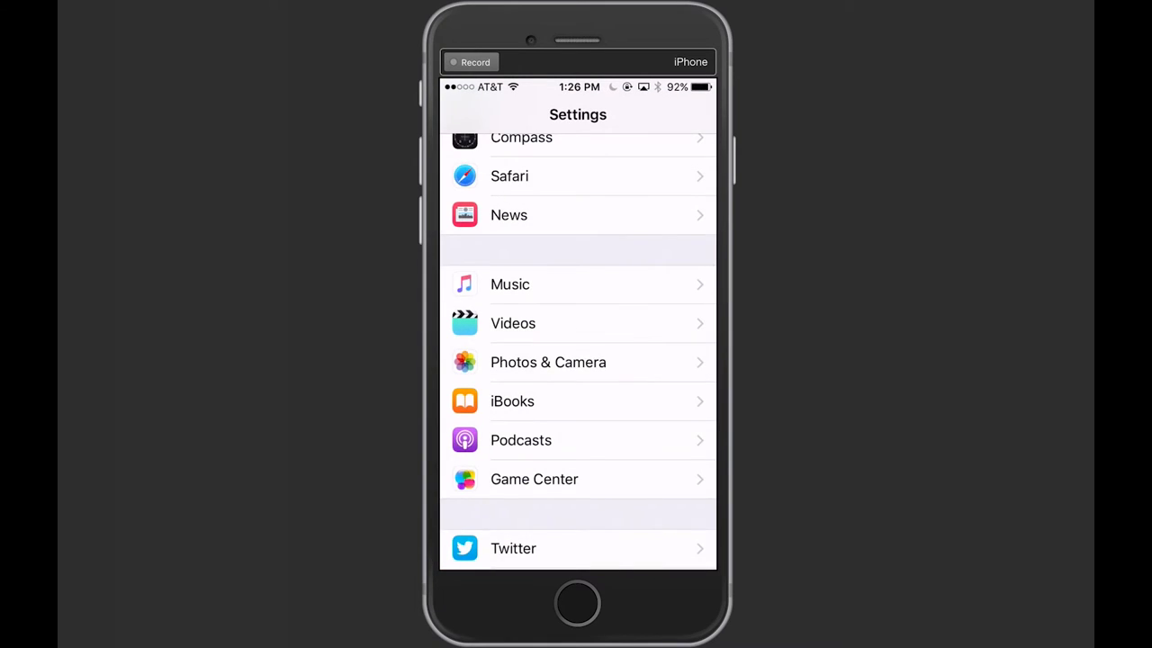
# Switch on the Grid option under Camera in Photos & Camera settings.
pyautogui.scroll(-3)
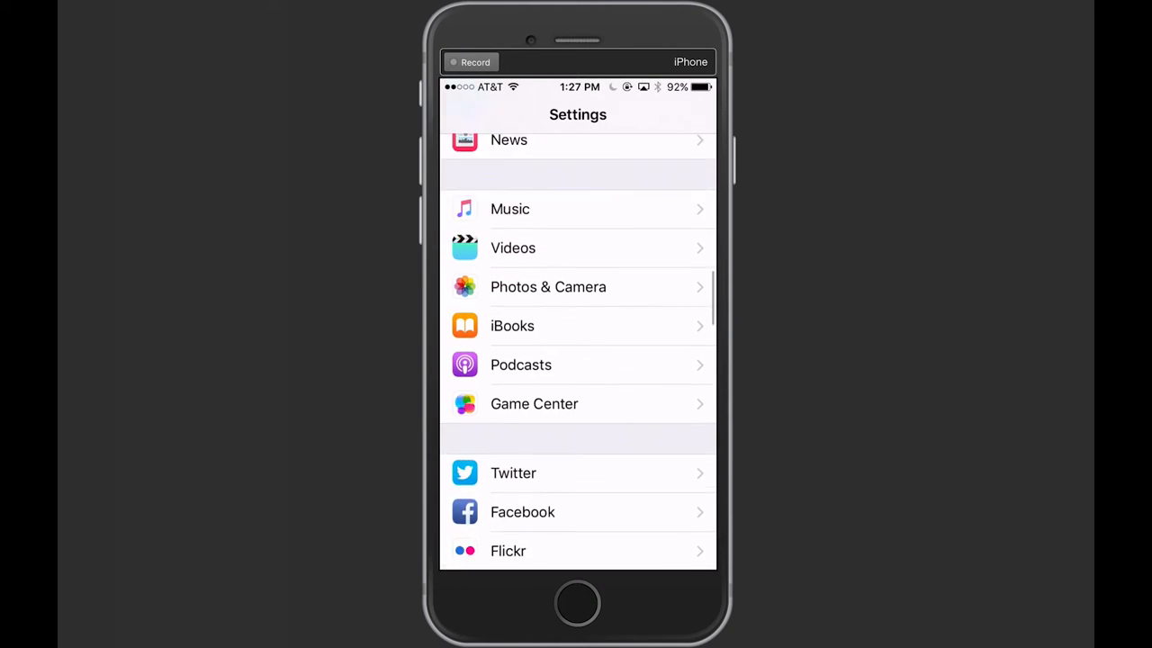
pyautogui.click(548, 286)
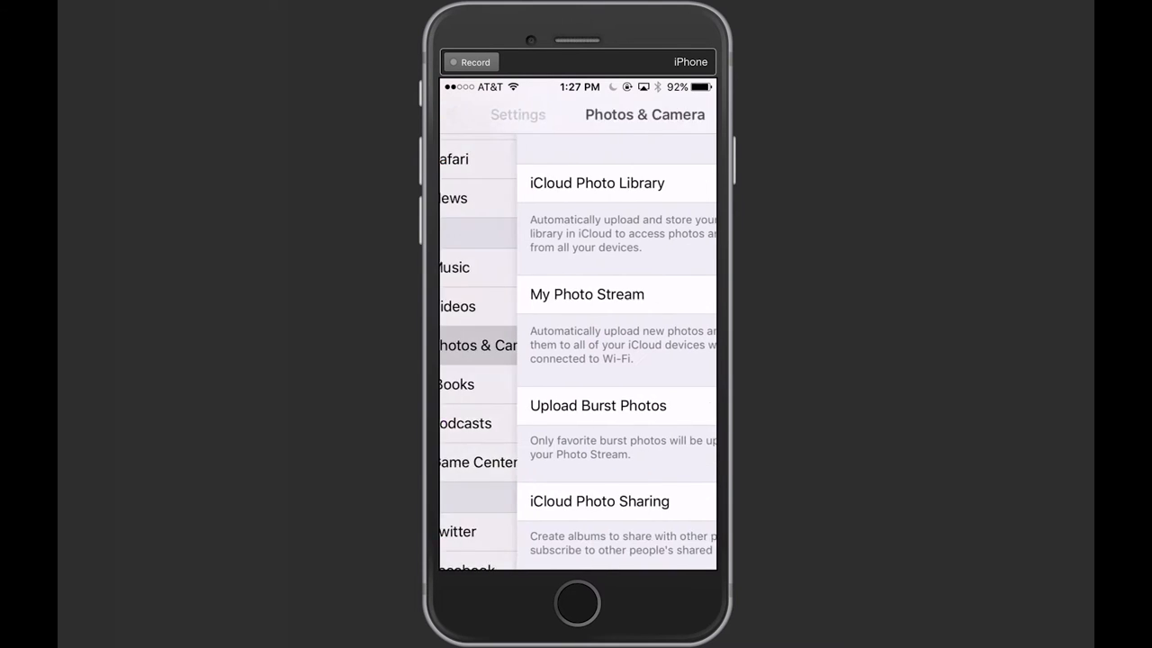
pyautogui.scroll(-3)
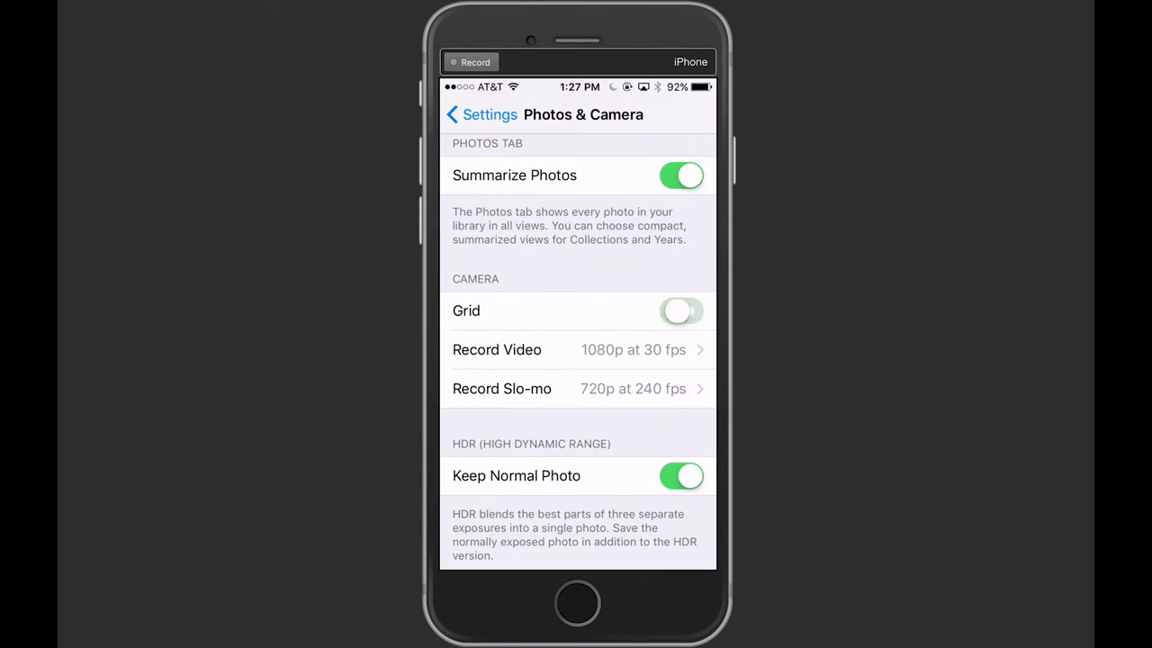
pyautogui.click(681, 311)
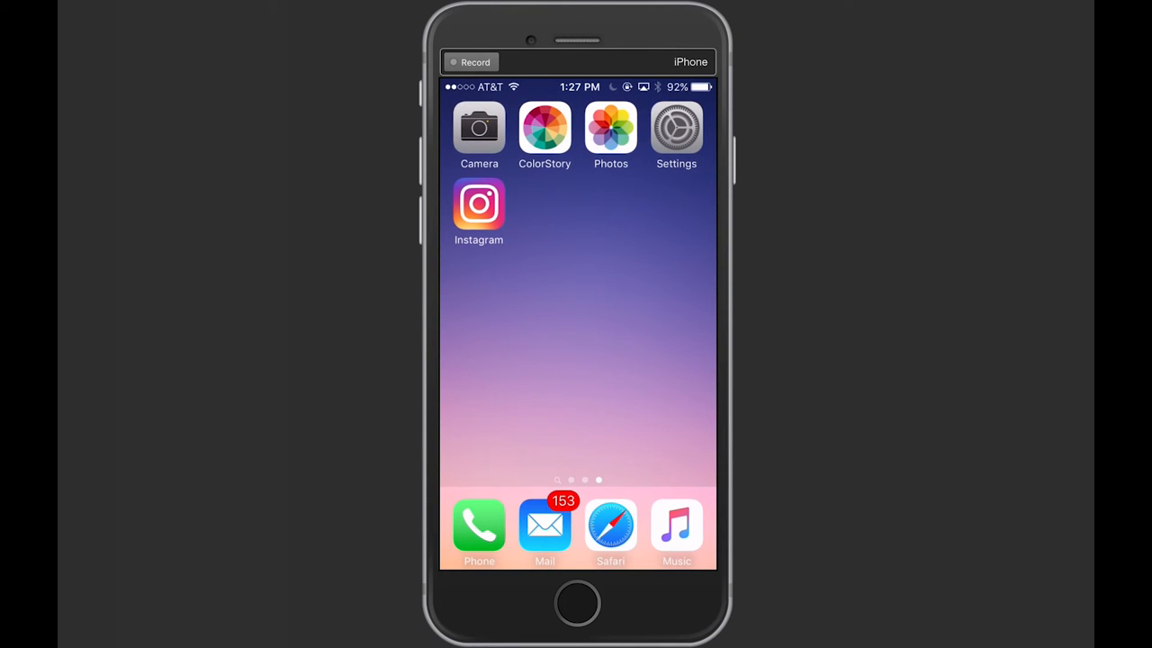
pyautogui.click(479, 126)
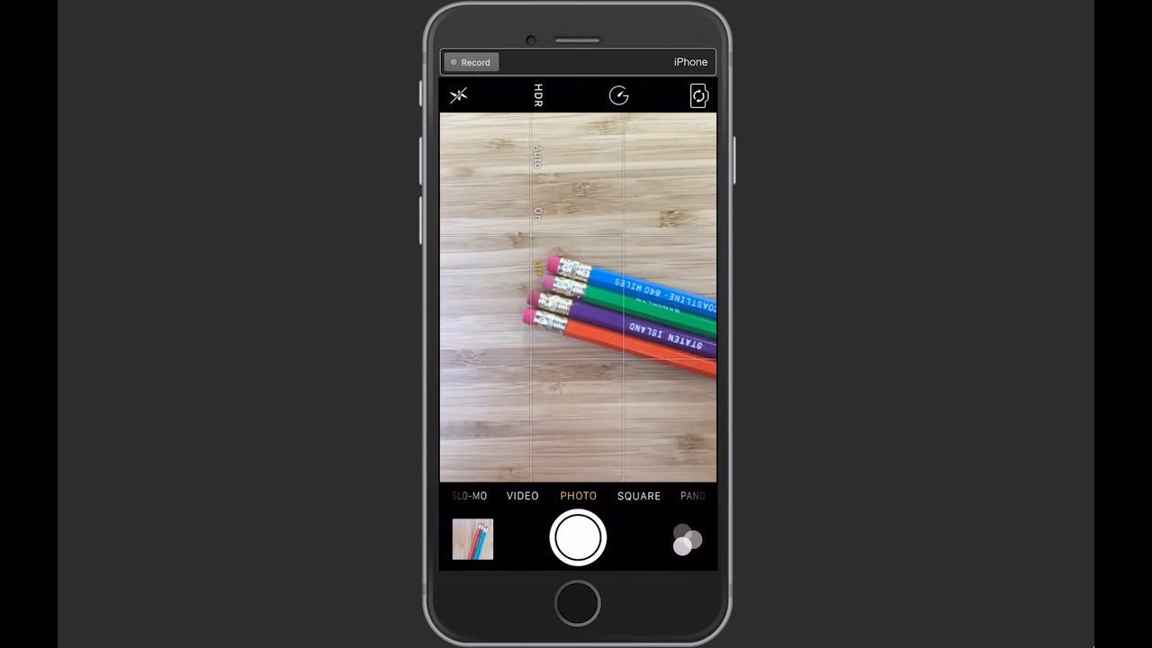
# Set HDR to On from the camera's top bar.
pyautogui.click(538, 95)
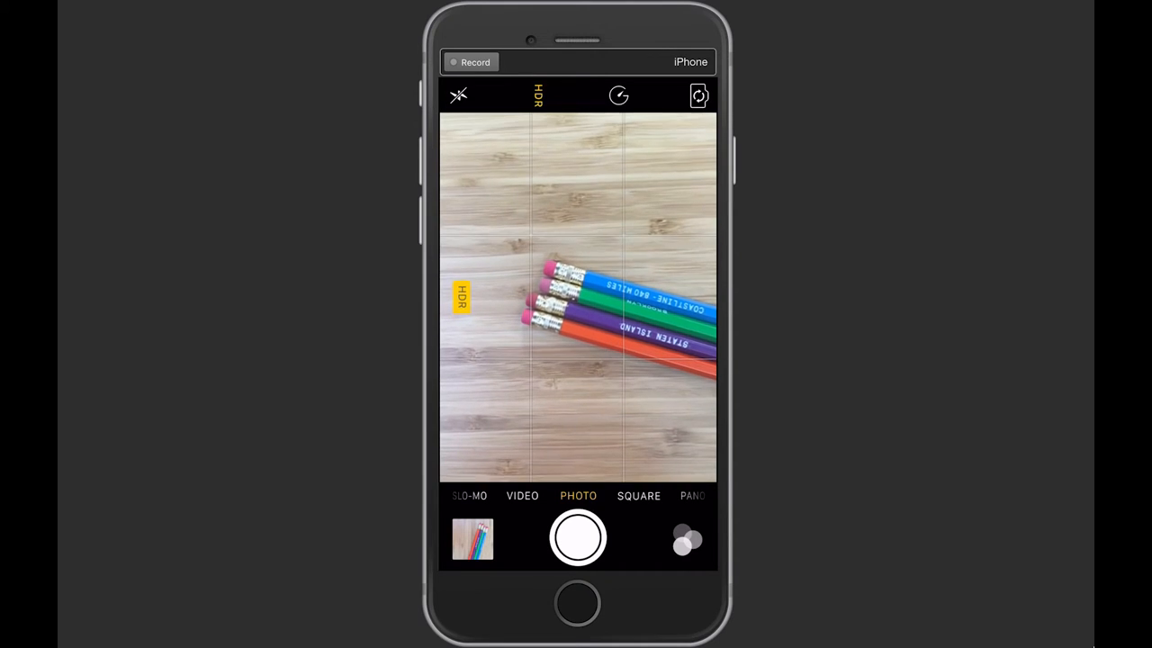
# Capture an HDR photo of the pencils with the shutter button.
pyautogui.click(578, 537)
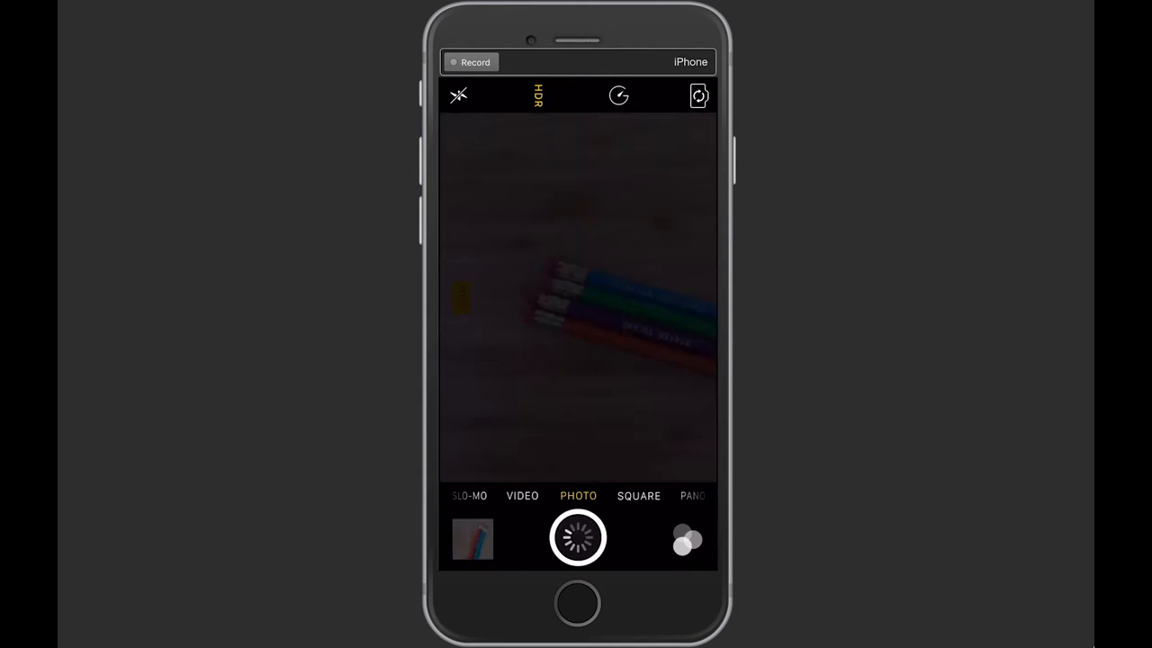
pyautogui.click(577, 538)
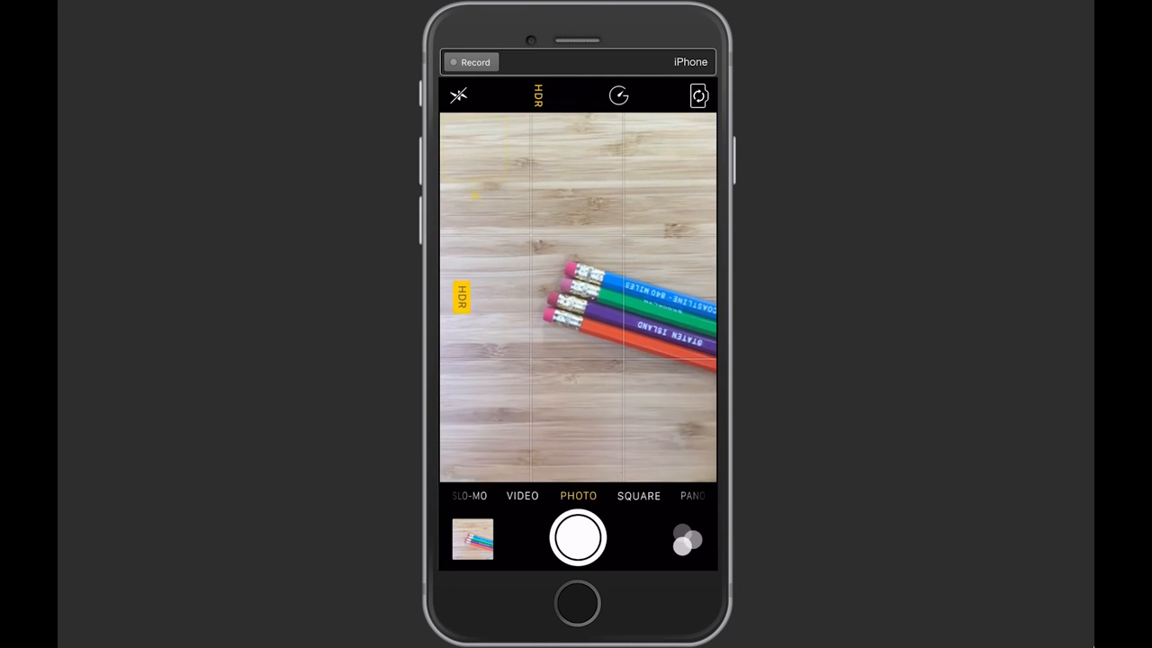
# Tap the pencils in the preview to focus after recomposing.
pyautogui.click(662, 324)
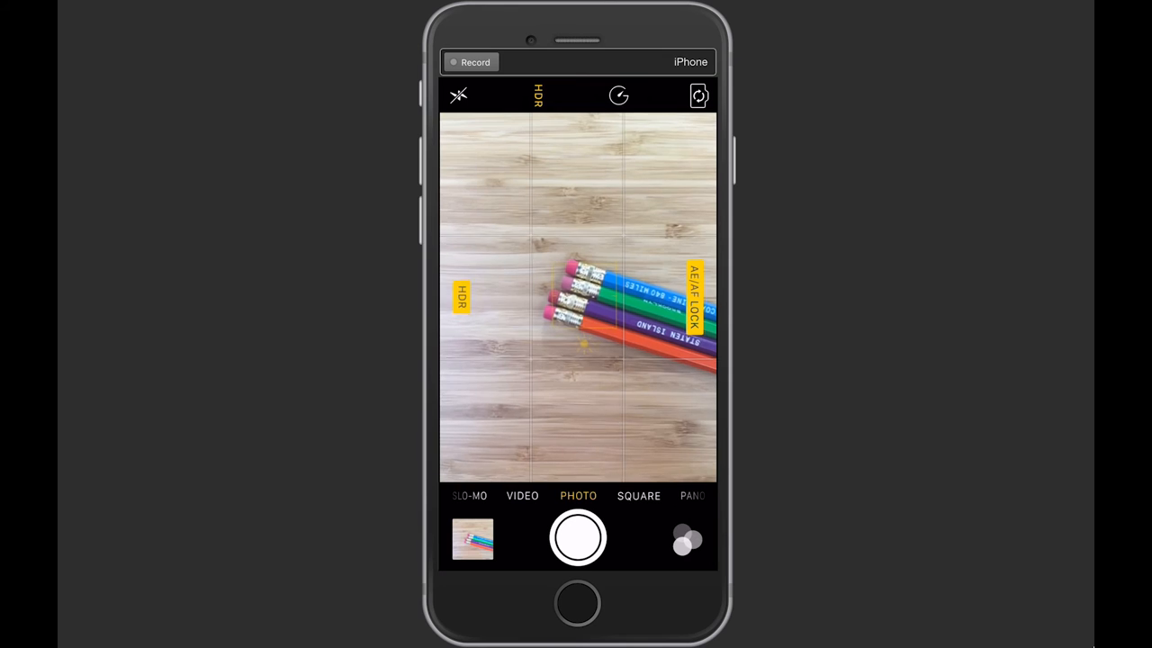
# Lower the exposure of the AE/AF-locked pencil shot.
pyautogui.click(583, 297)
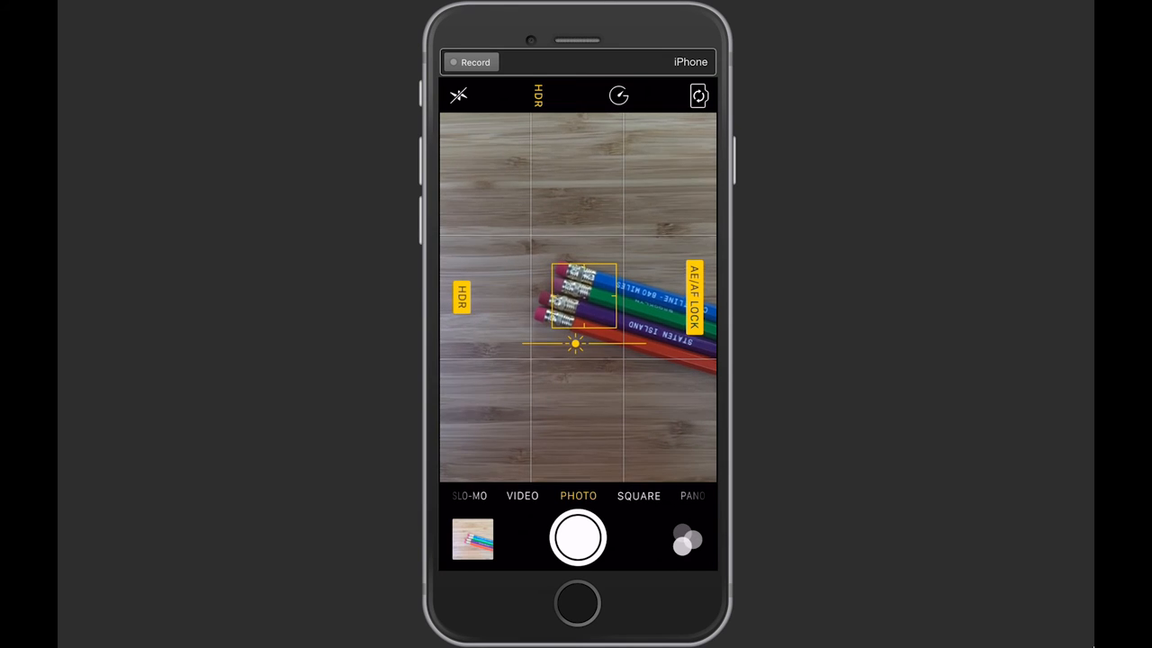